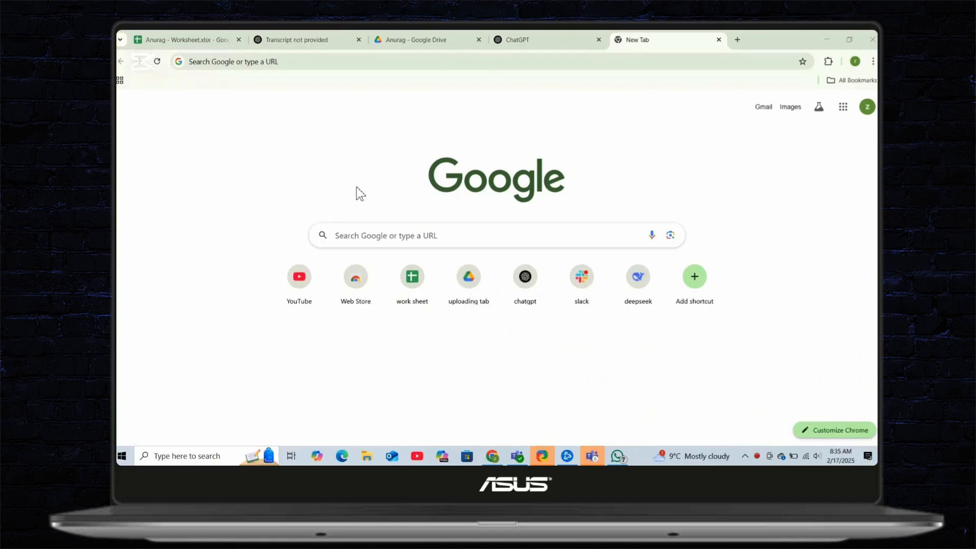
mouse_move(378, 189)
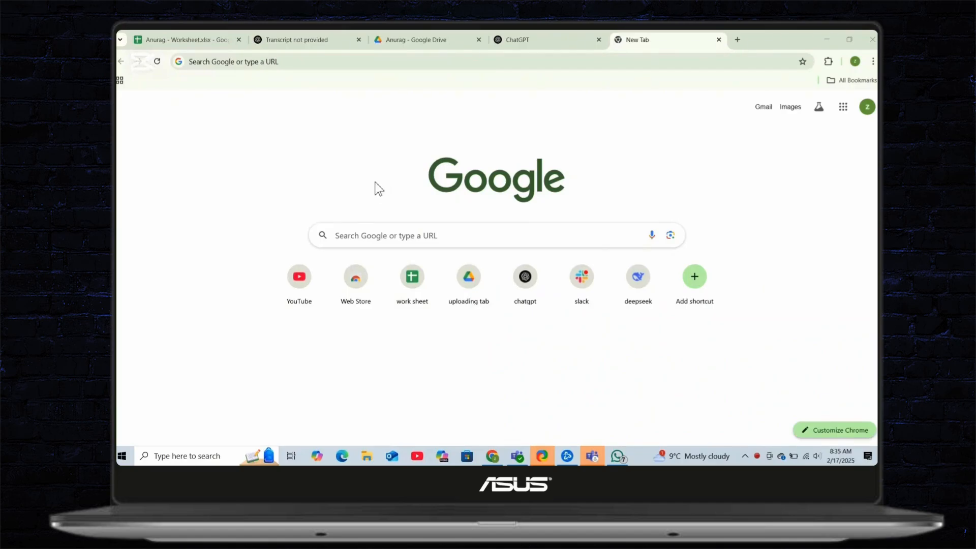
mouse_move(360, 245)
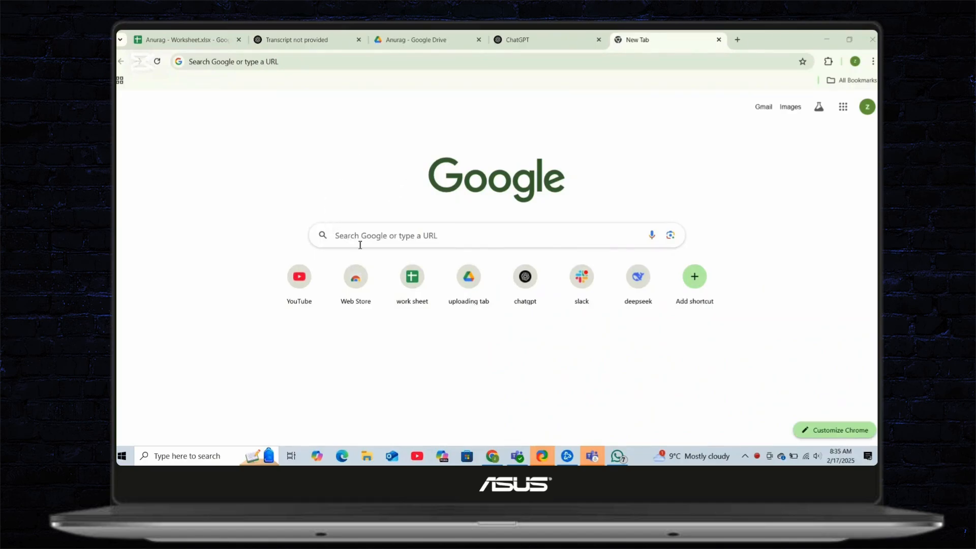
- Run a Google search for "google forms" from the new tab
key(Return)
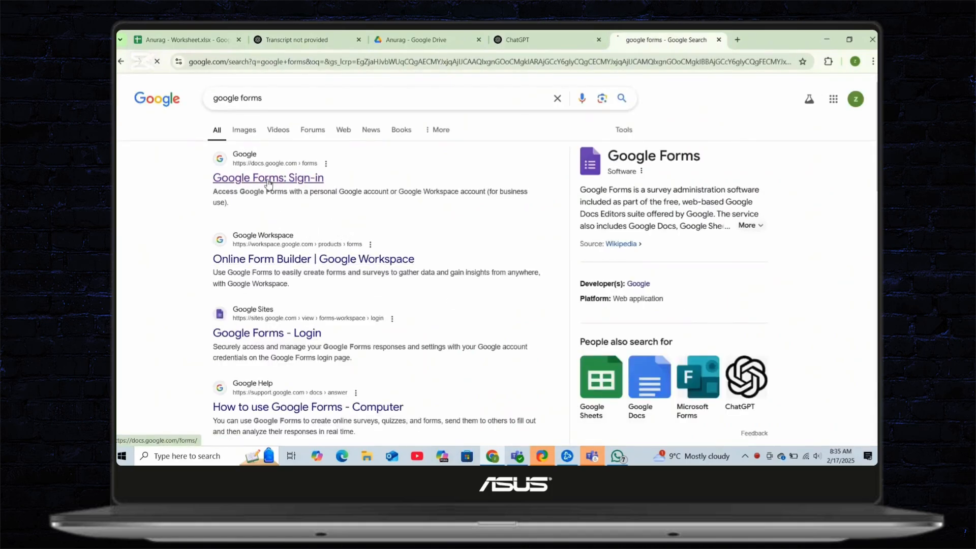
- Go to the Google Forms site and start a new blank form
click(268, 178)
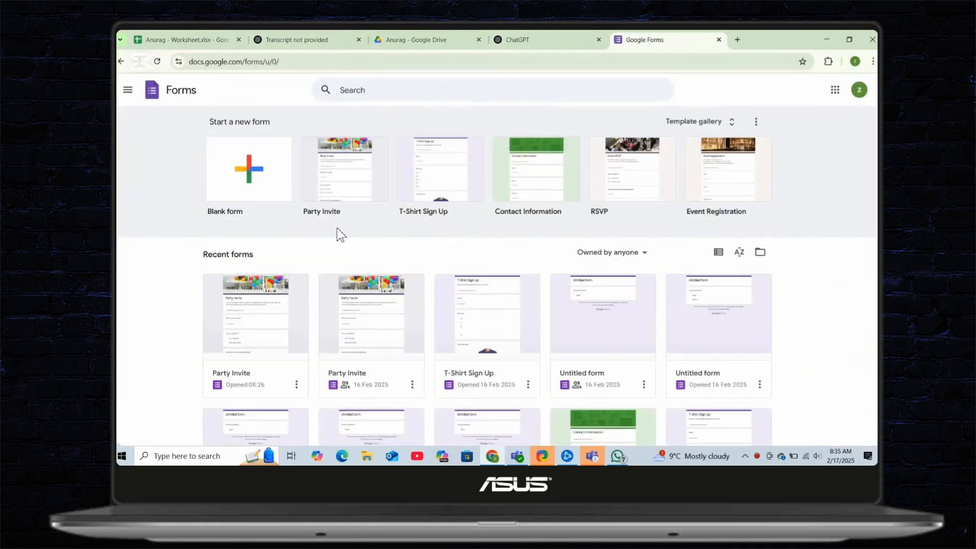
mouse_move(358, 240)
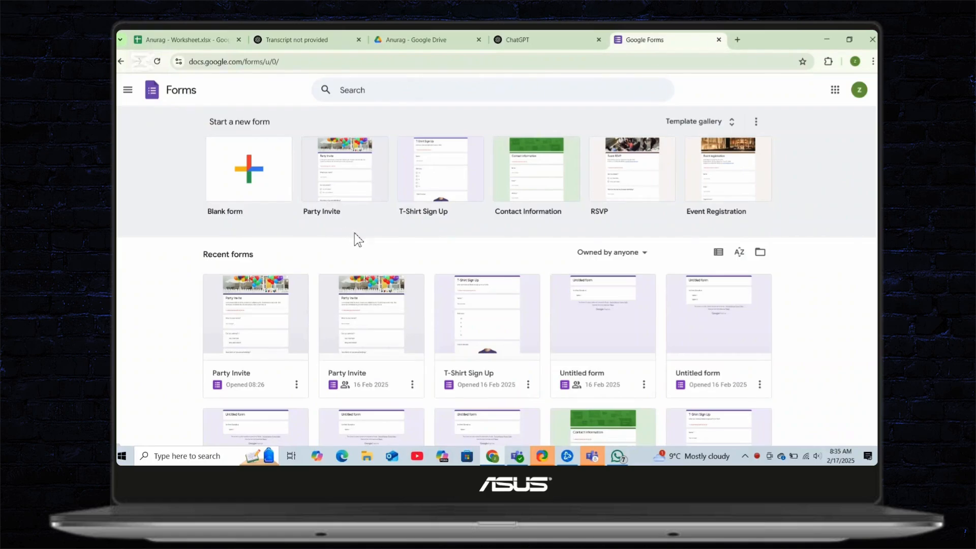
click(248, 168)
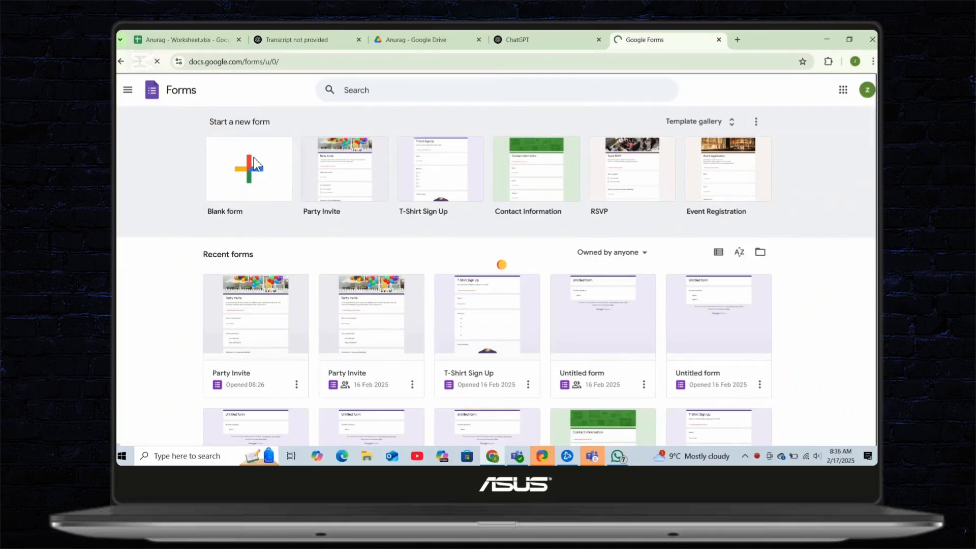
click(248, 168)
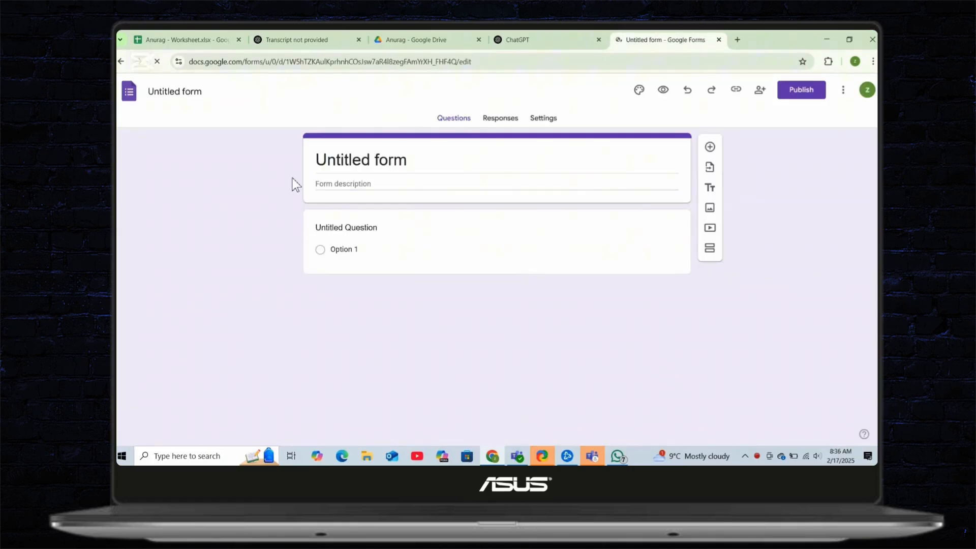
- Add a second question to the form and set its type to Date
click(709, 147)
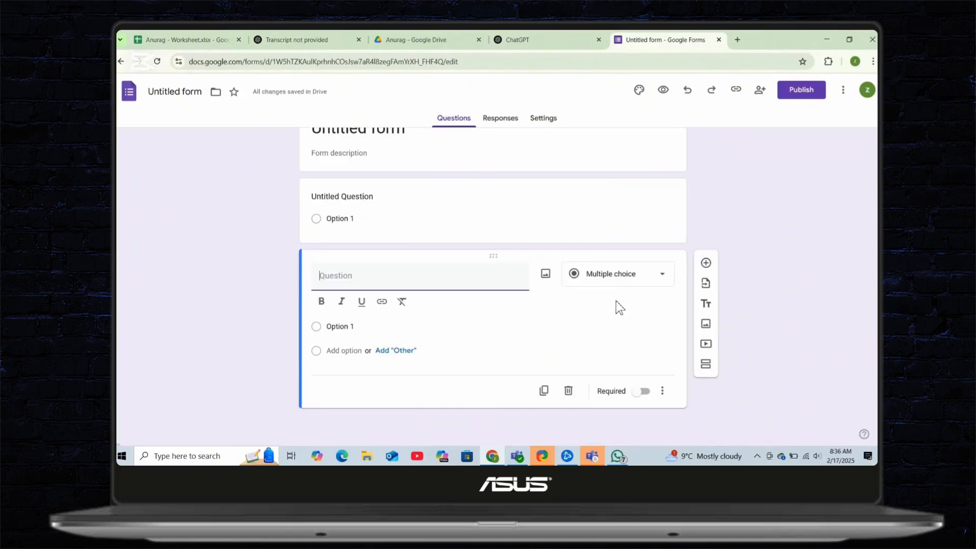
click(616, 274)
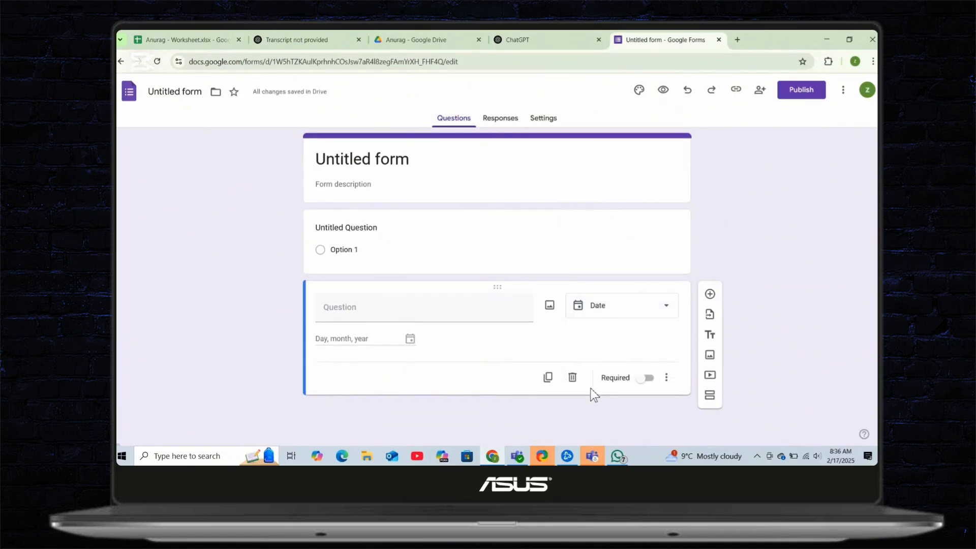
mouse_move(597, 386)
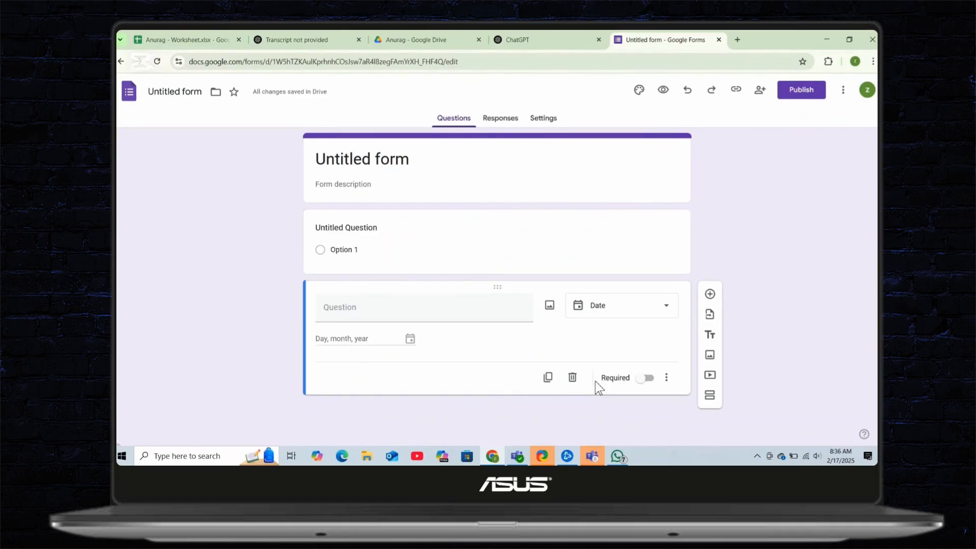
mouse_move(502, 341)
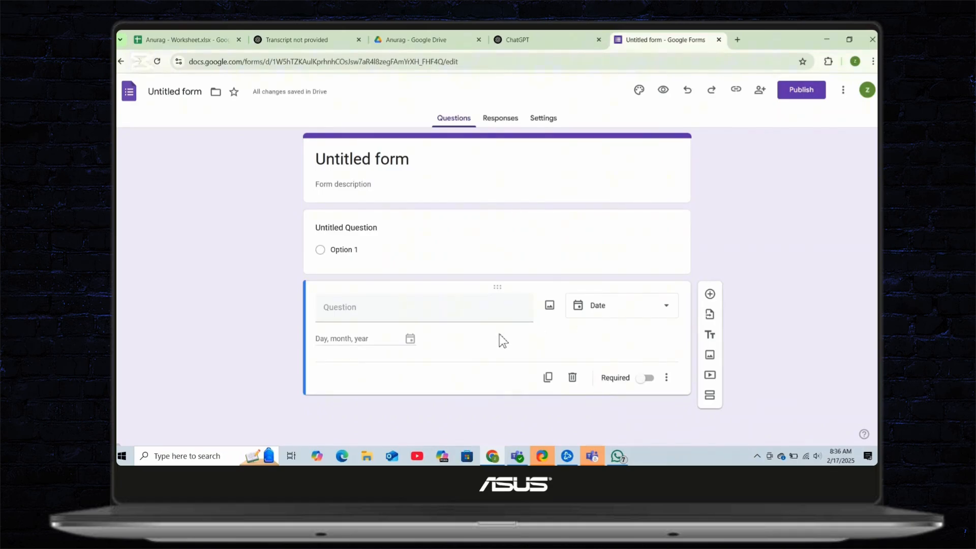
mouse_move(719, 155)
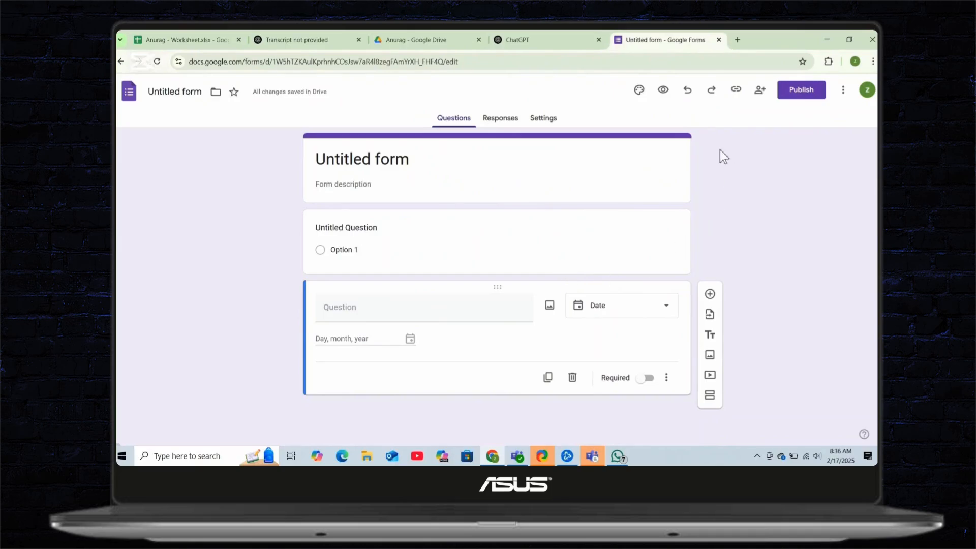
mouse_move(843, 90)
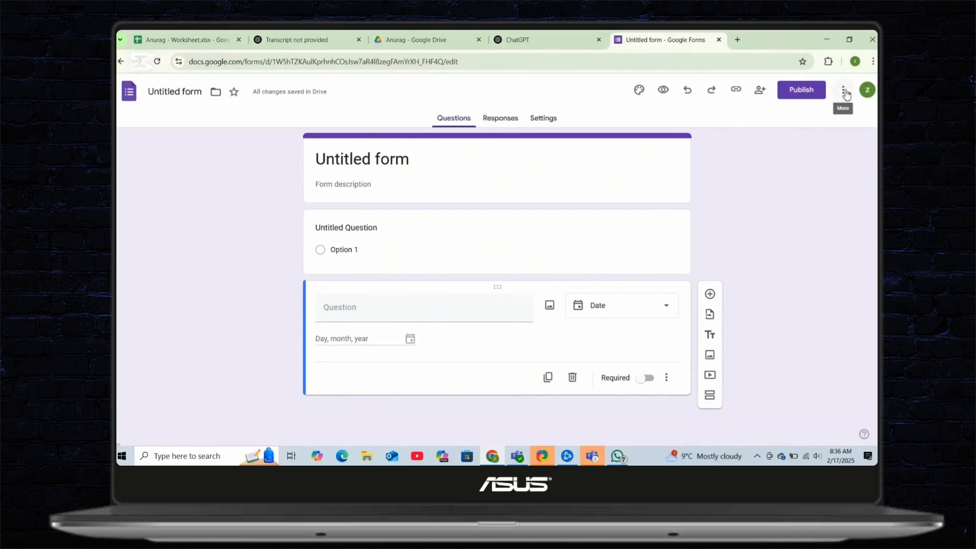
mouse_move(865, 90)
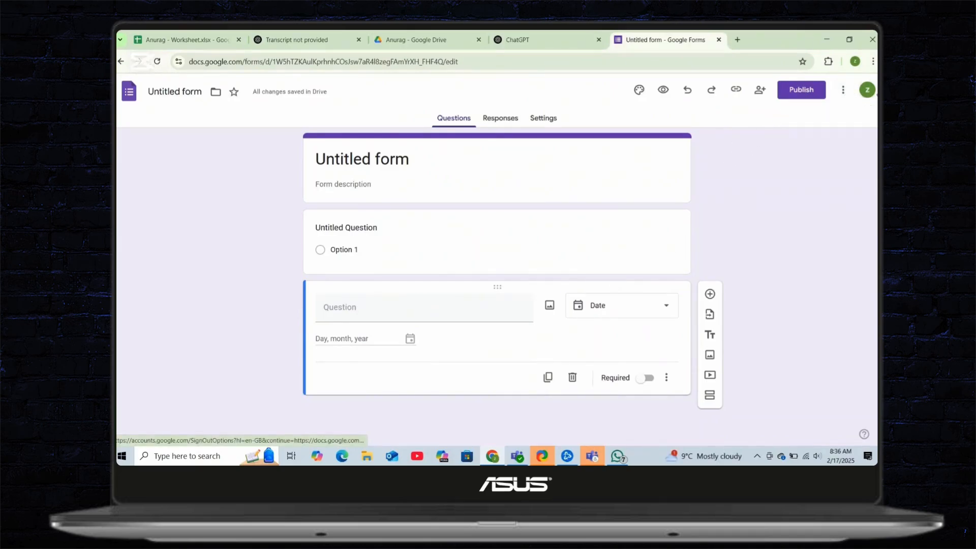
- From the Forms profile avatar, go to Manage your Google Account in a new tab
click(866, 90)
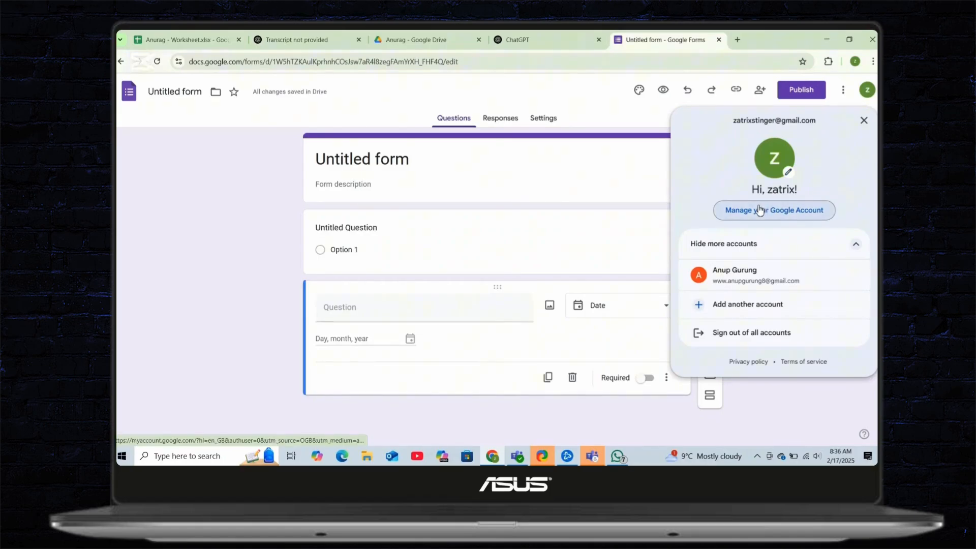
click(774, 209)
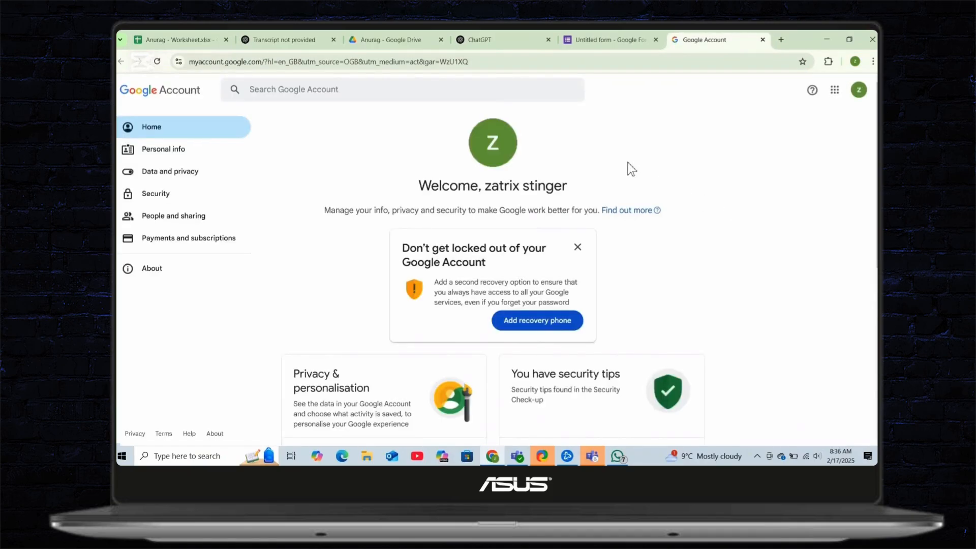
mouse_move(340, 93)
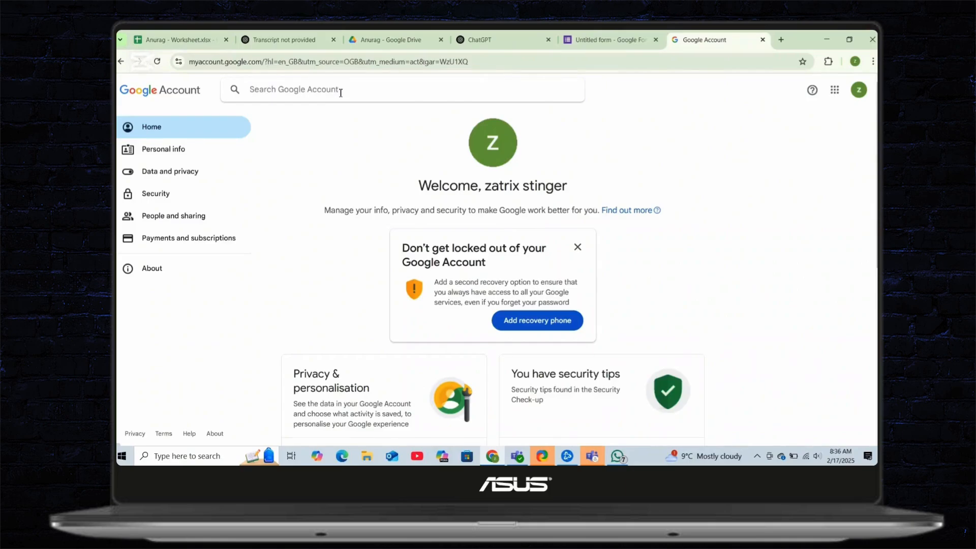
- Search the account for "LANGUA", view Language settings with English (UK) preferred, and return home
text(LANGUA)
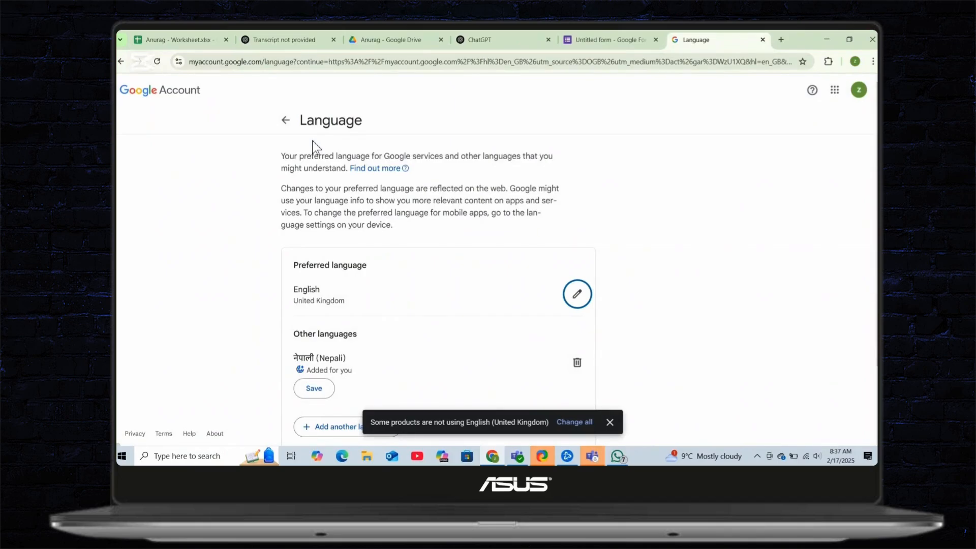
mouse_move(375, 345)
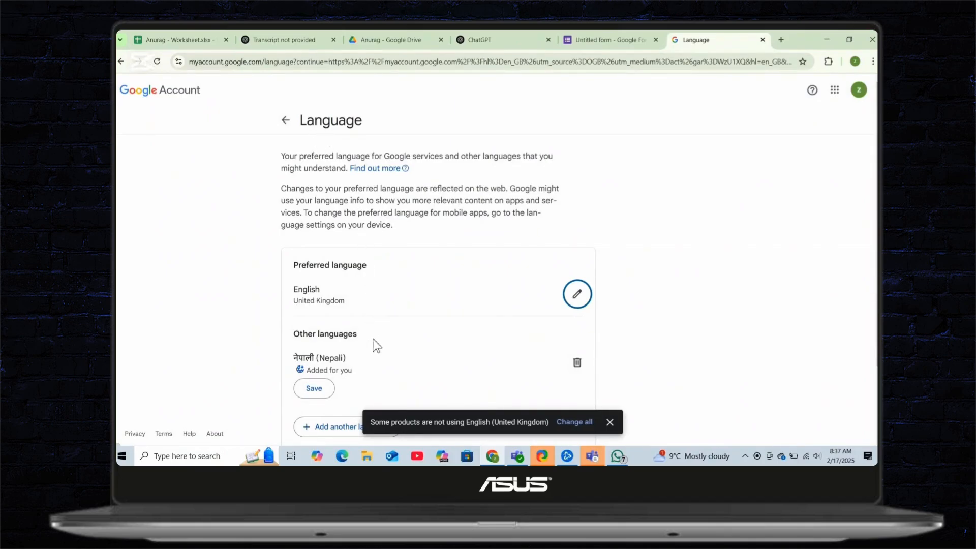
click(609, 421)
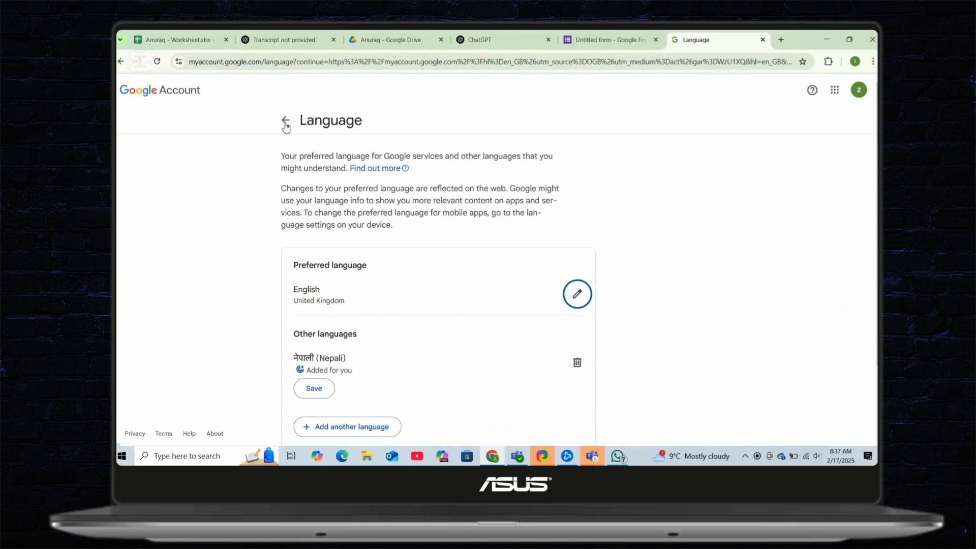
click(284, 121)
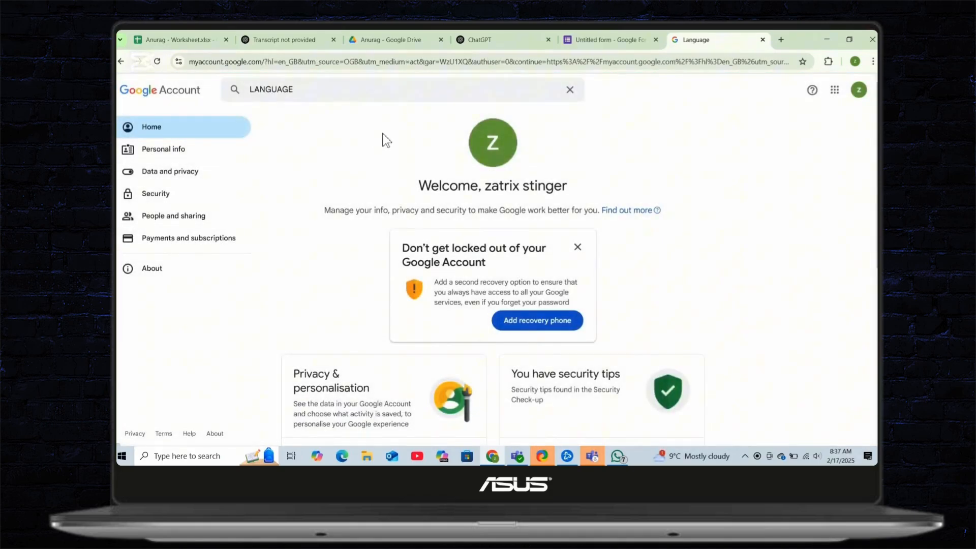
- Search the account for "INPUT" and go to the Input Tools settings
click(569, 90)
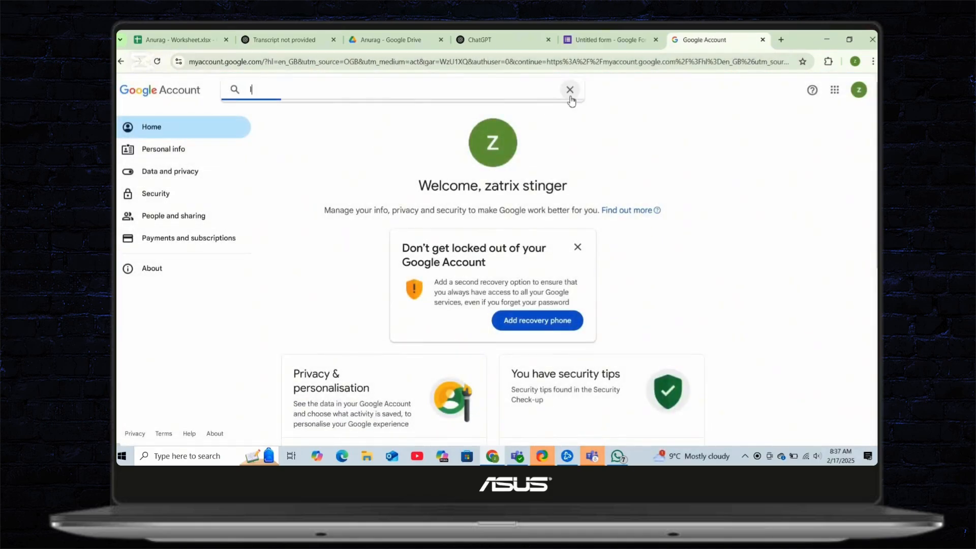
text(INPUT)
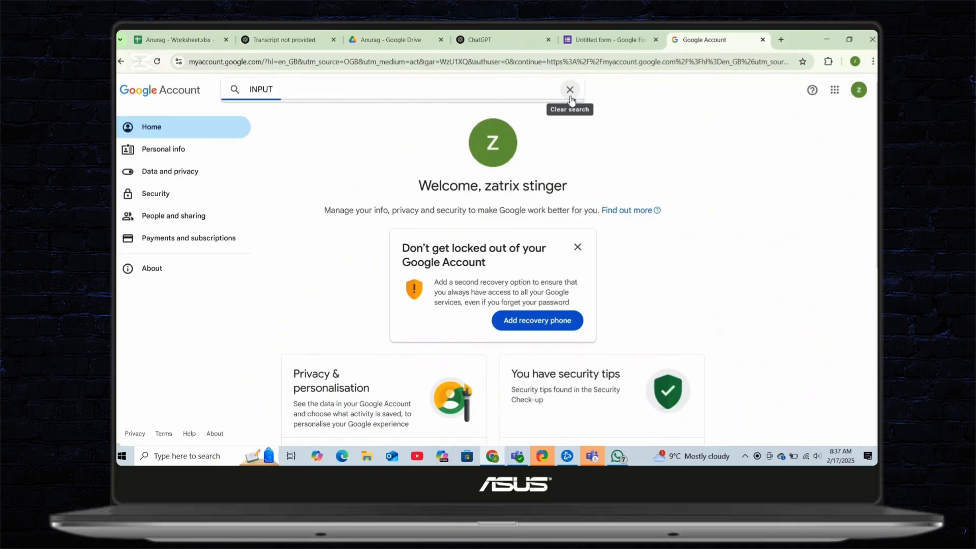
click(398, 89)
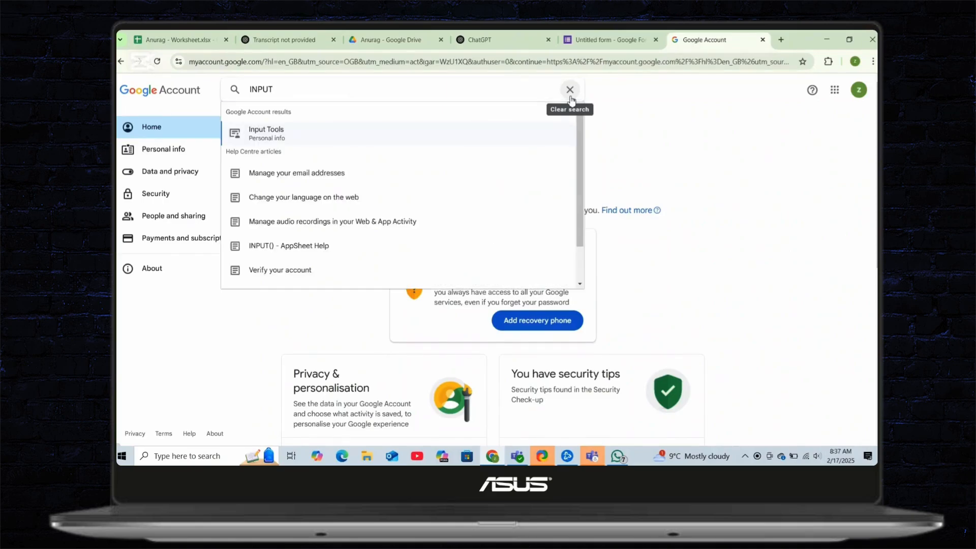
mouse_move(379, 134)
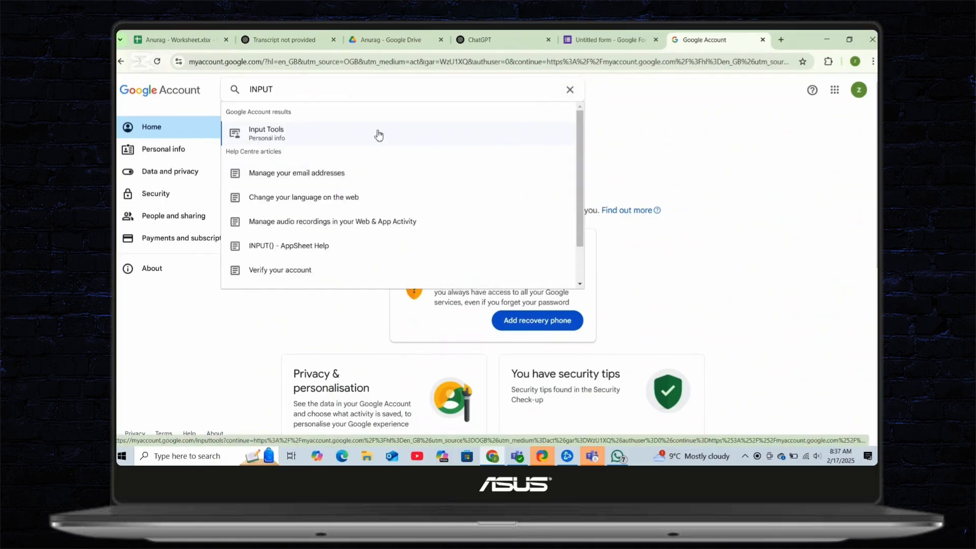
click(266, 133)
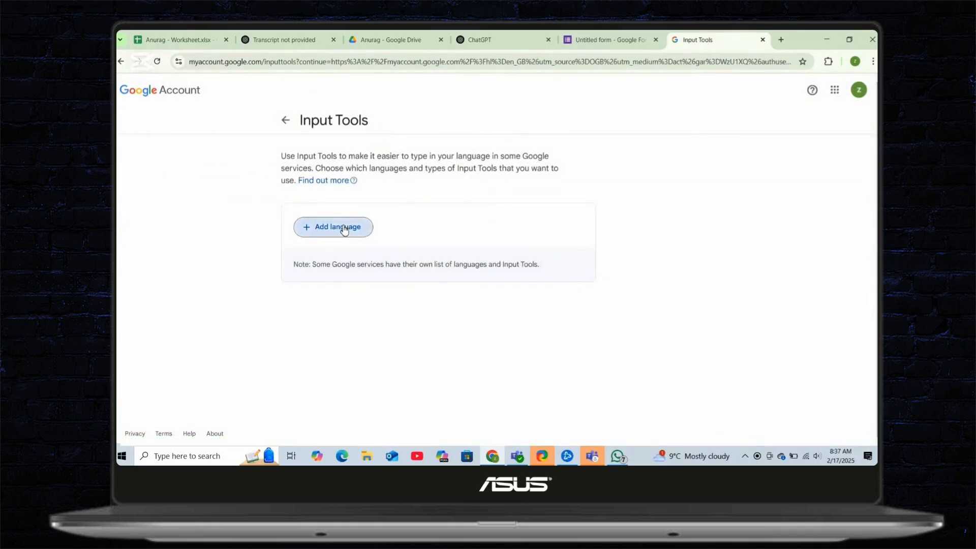
- Add English as an Input Tools language by searching "ENGLIS"
click(334, 227)
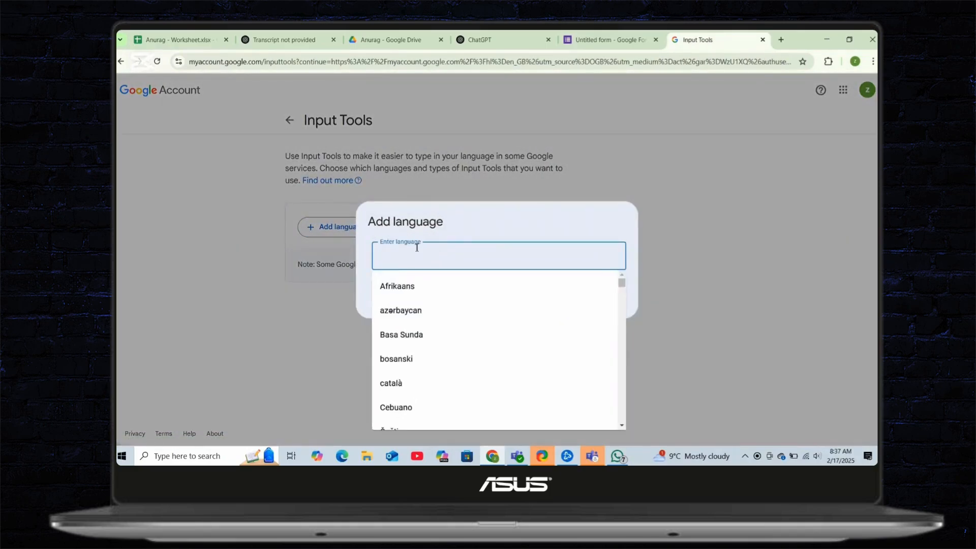
text(ENGLIS)
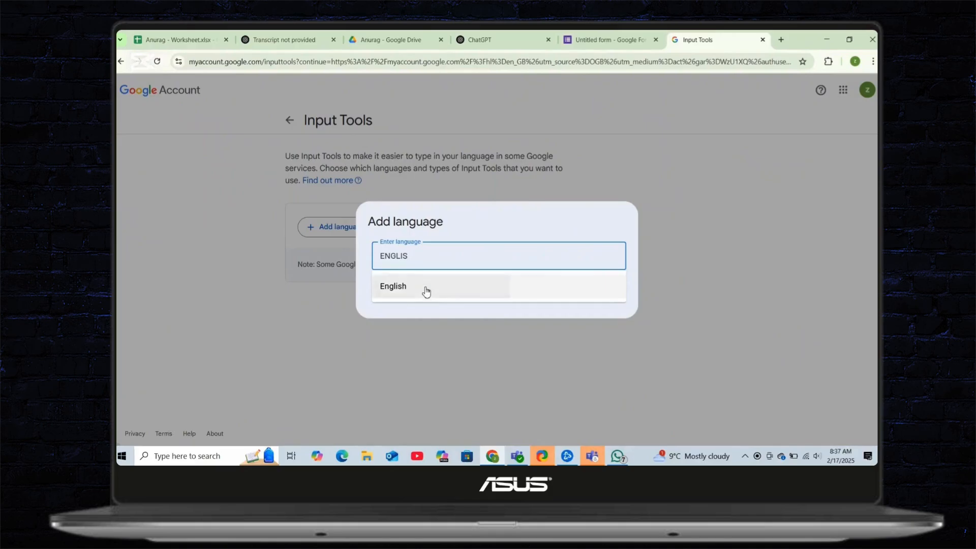
click(392, 286)
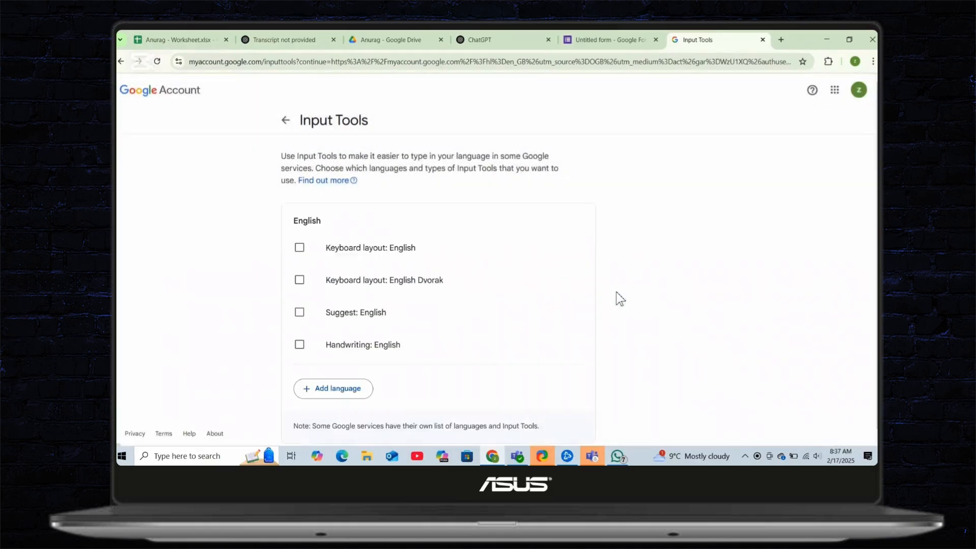
- Enable the 'Keyboard layout: English' input tool and return to the account home
click(299, 247)
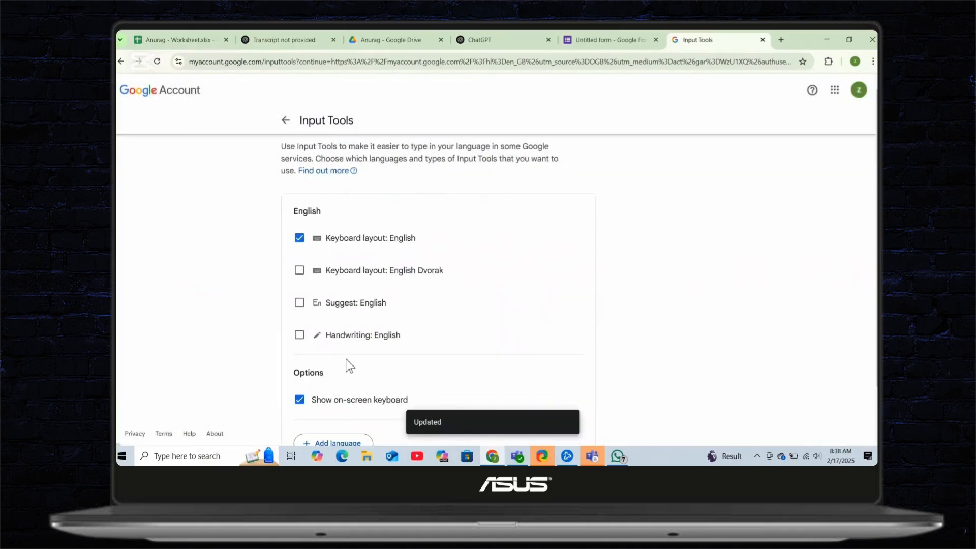
mouse_move(208, 102)
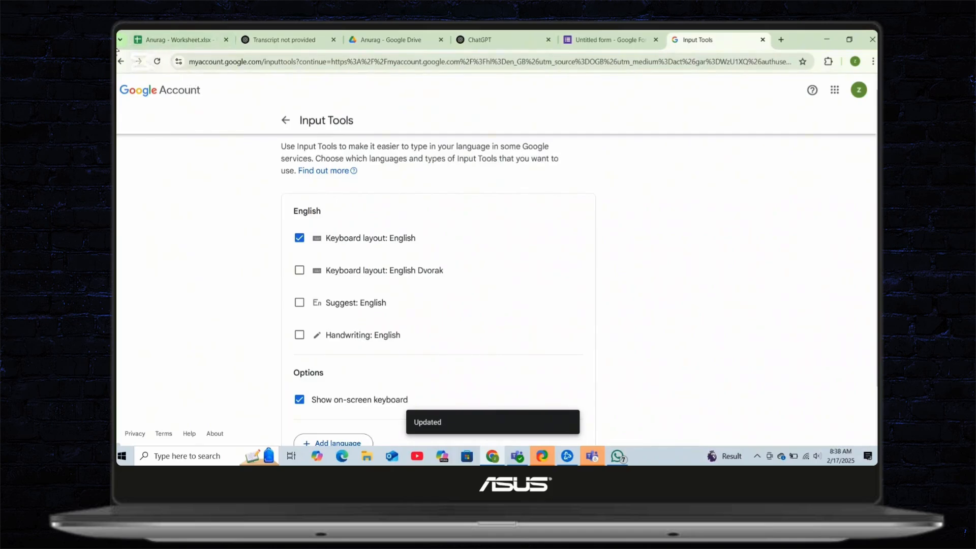
click(121, 61)
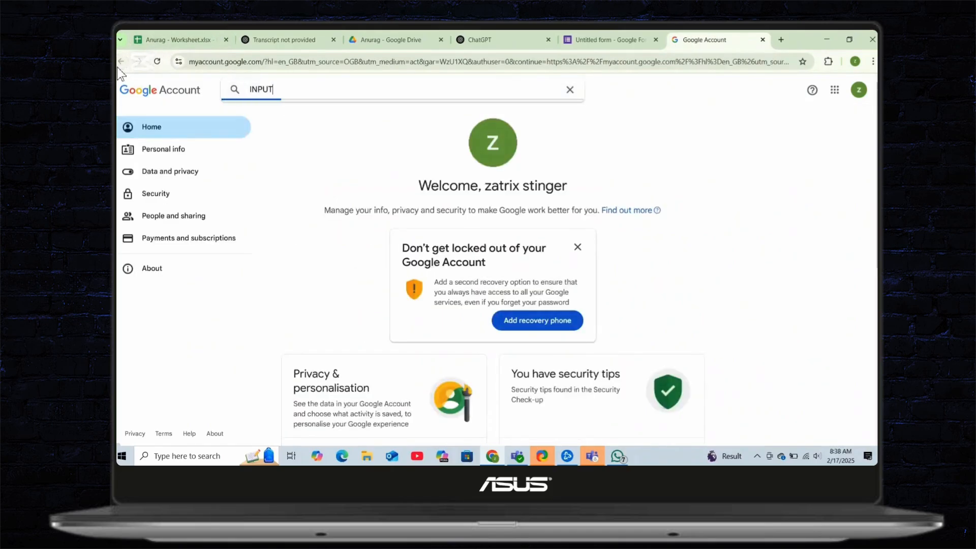
- Switch back to the 'Untitled form - Google Forms' browser tab
click(398, 89)
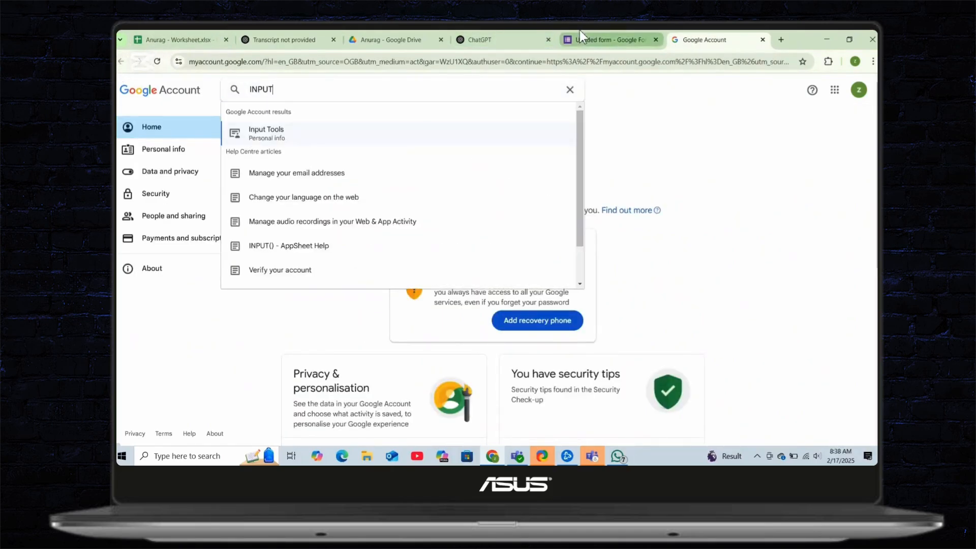
click(608, 39)
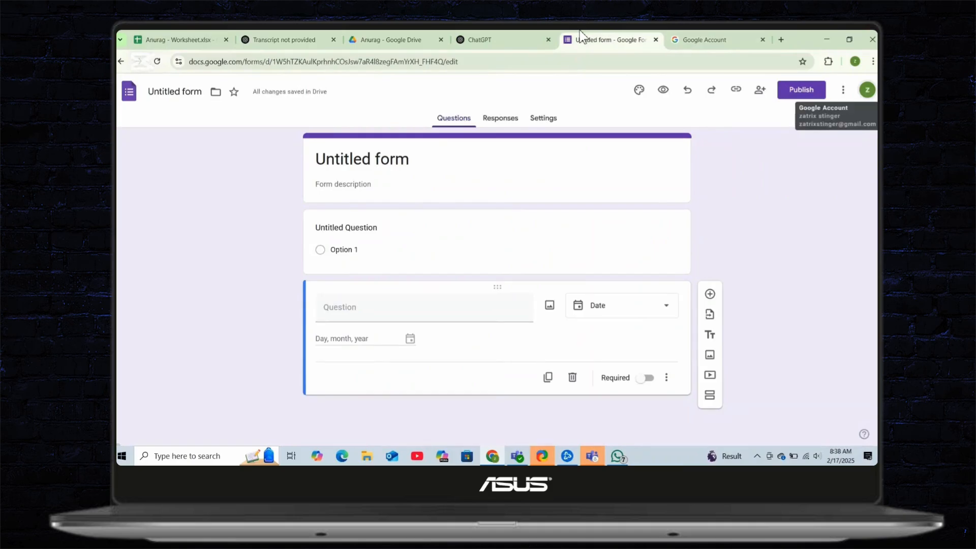
mouse_move(600, 46)
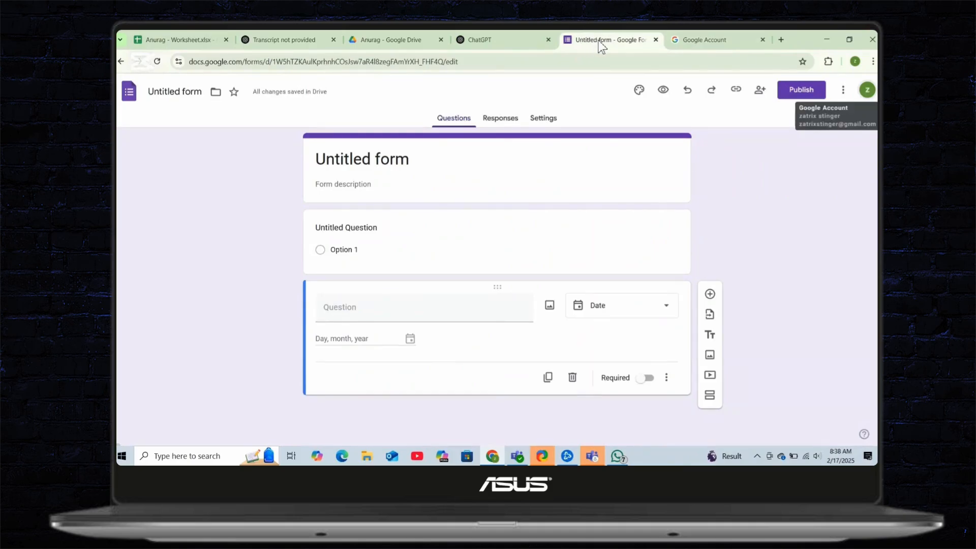